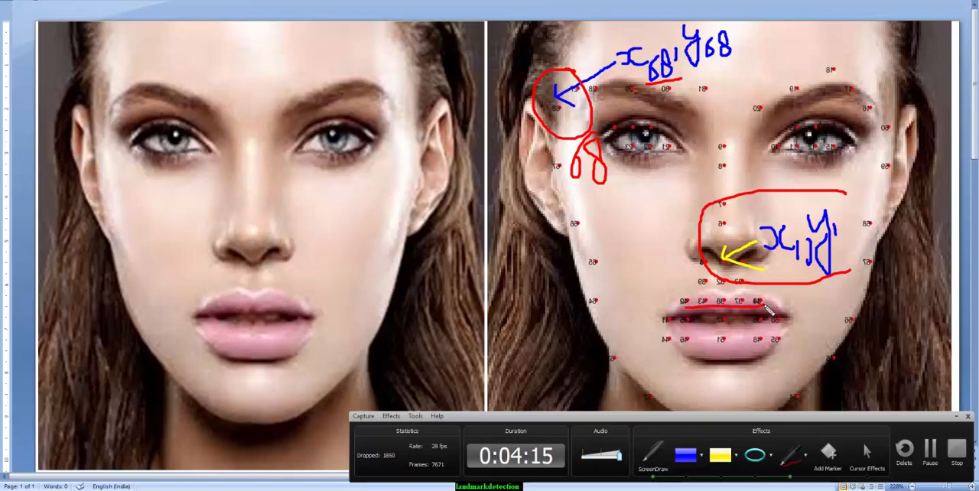
Enter land_markdetection in the Command Window and open the script in the Editor.
left_click_drag(666, 299, 773, 321)
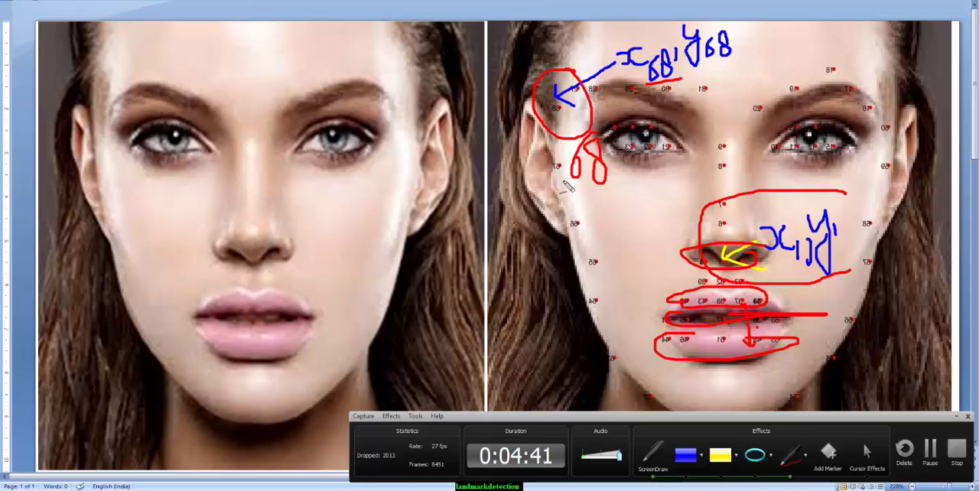
left_click_drag(559, 176, 612, 383)
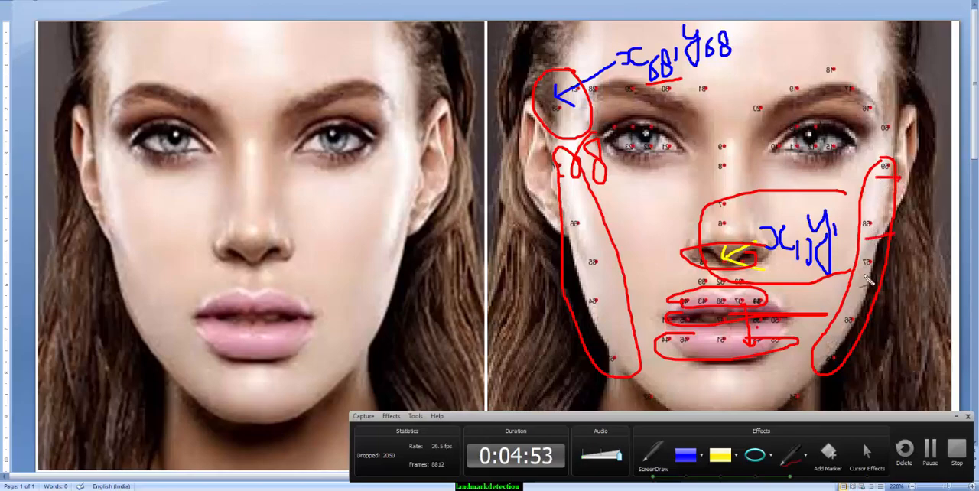
mouse_move(355, 199)
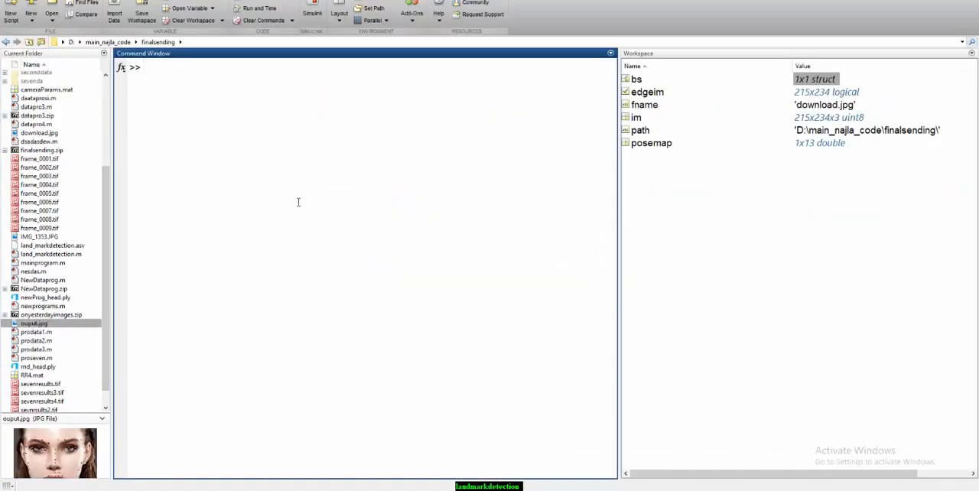
type("land_markdetection")
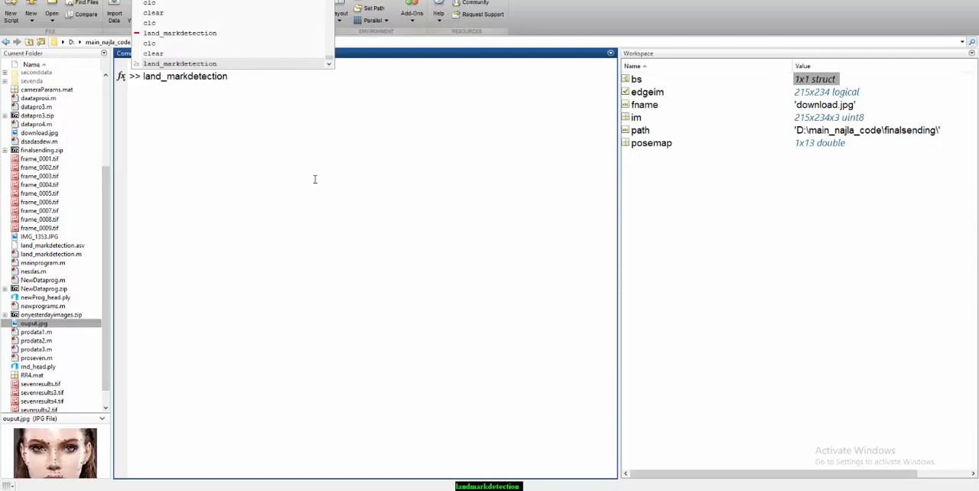
right_click(184, 66)
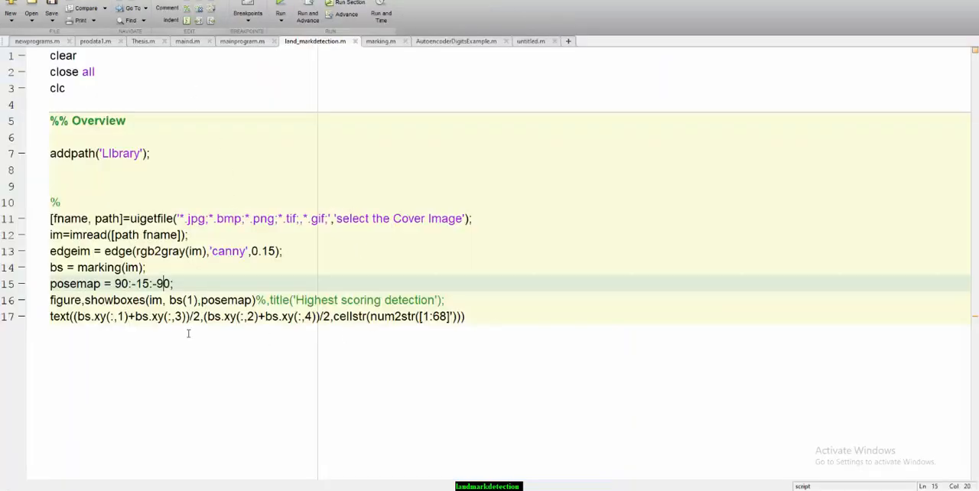
mouse_move(515, 269)
type(" open cv, d")
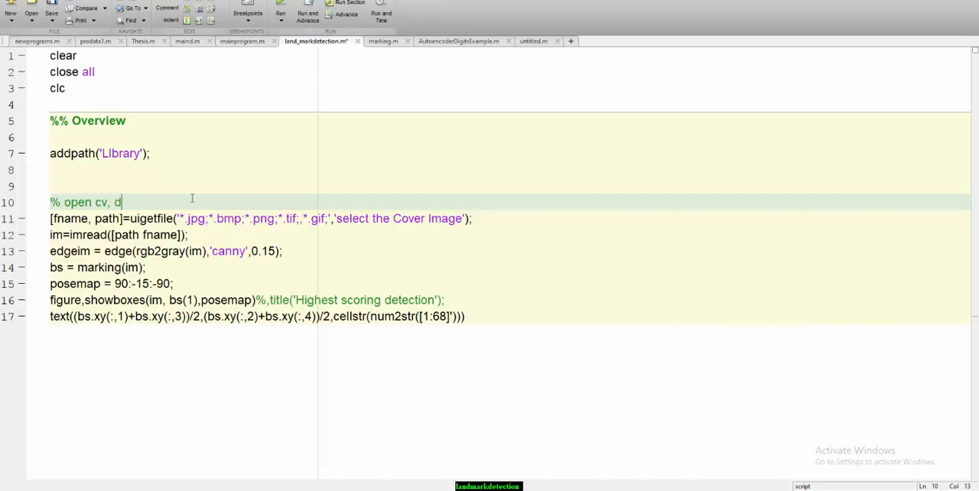
Write the line-10 comment 'open cv, dlib, landmark detction on the top of tensorflow'.
type("lib")
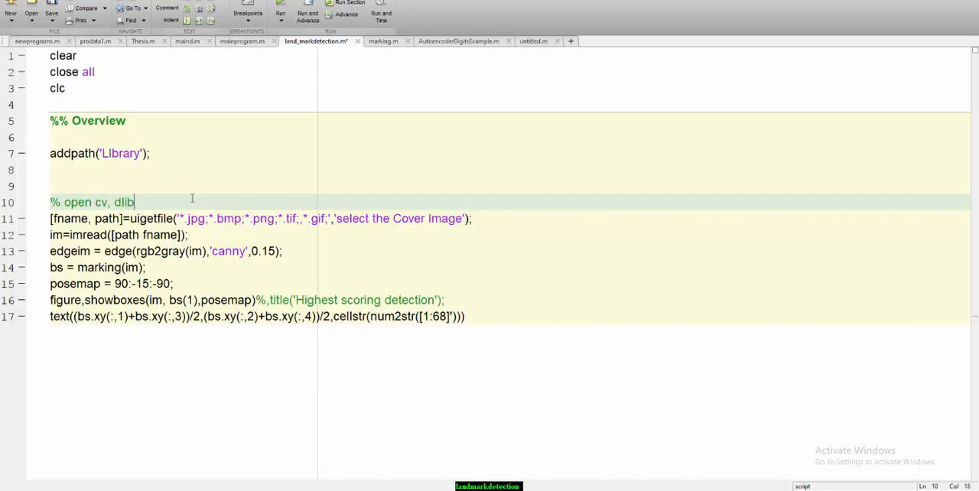
type(",")
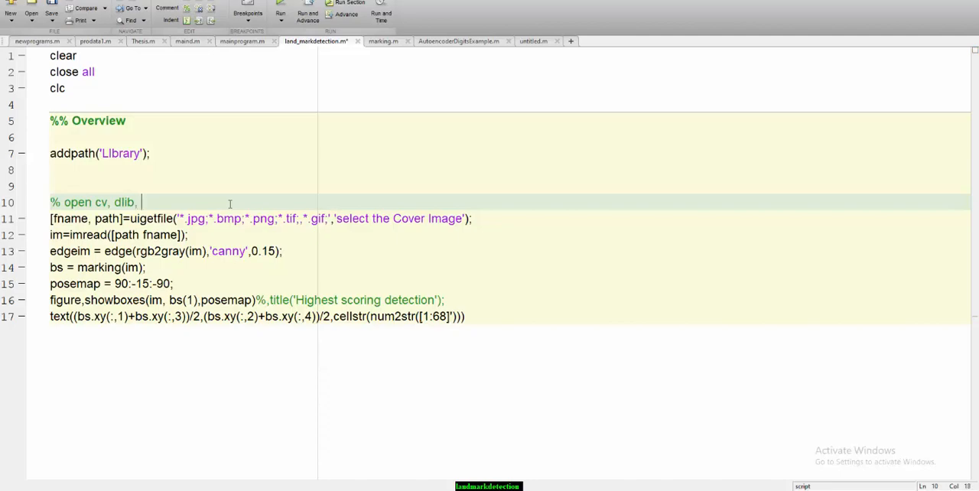
type("landmark")
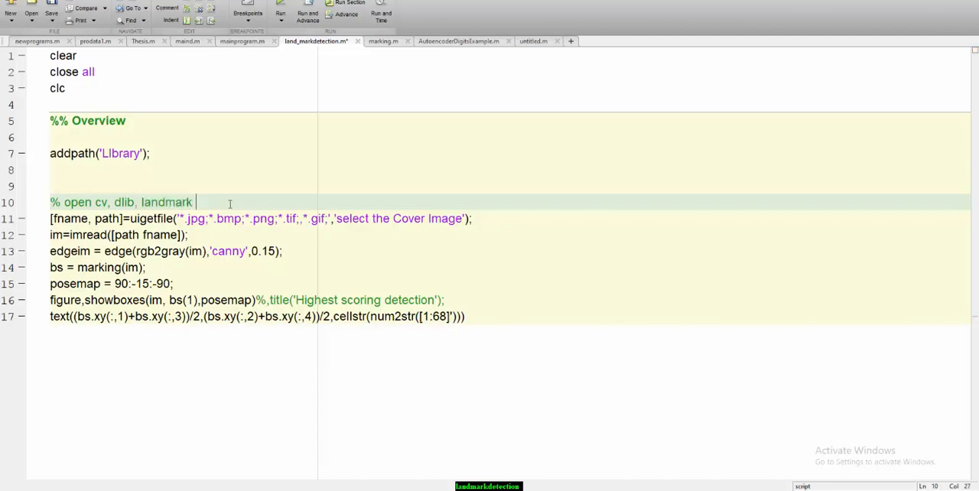
type("detction")
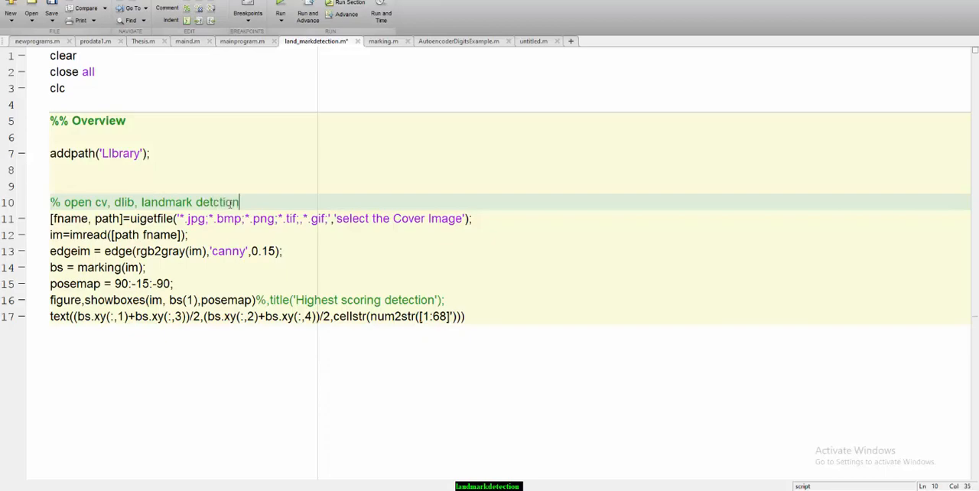
type("on the top")
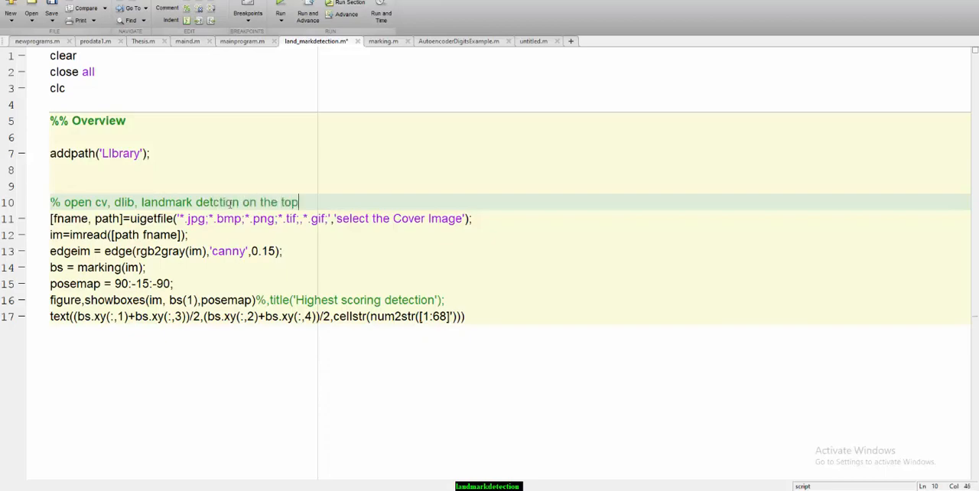
type("of tens")
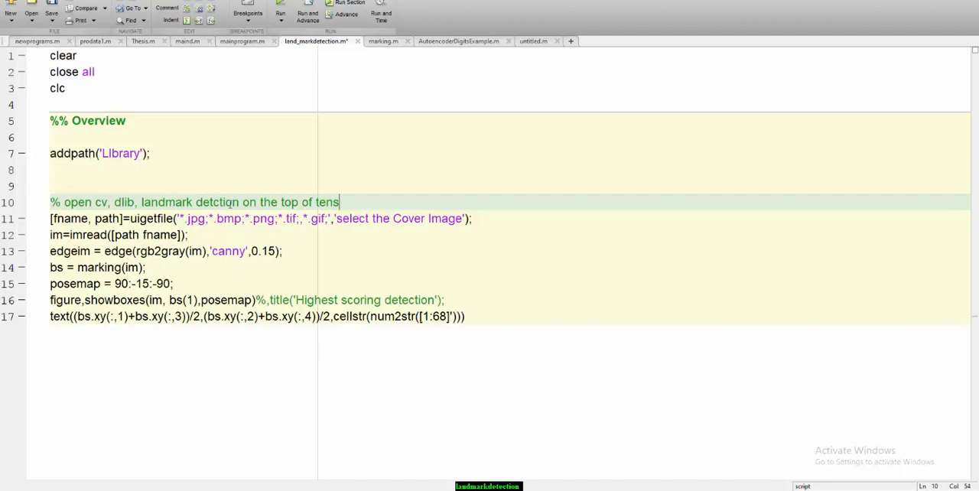
type("orflow")
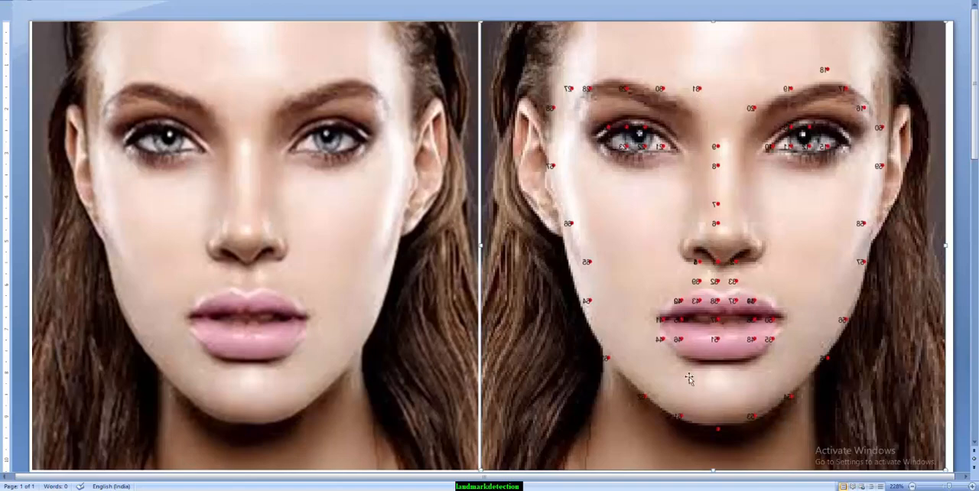
mouse_move(153, 245)
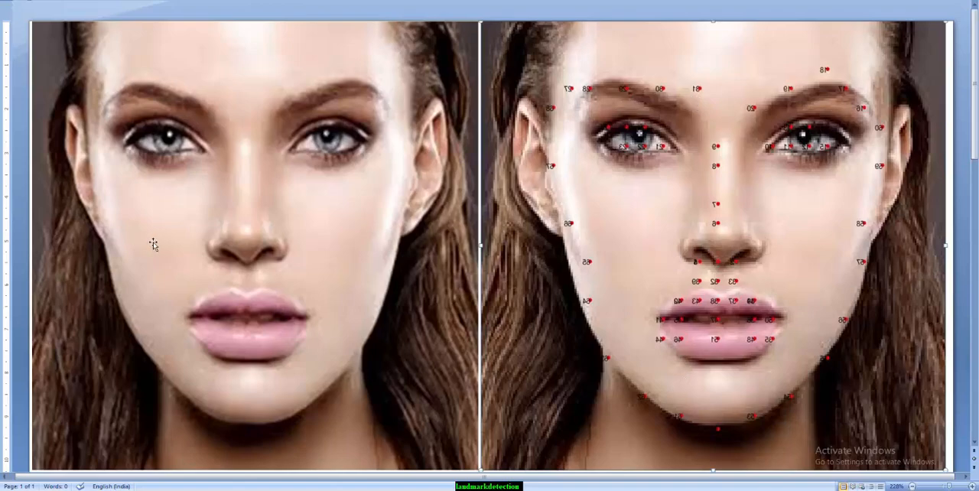
mouse_move(487, 339)
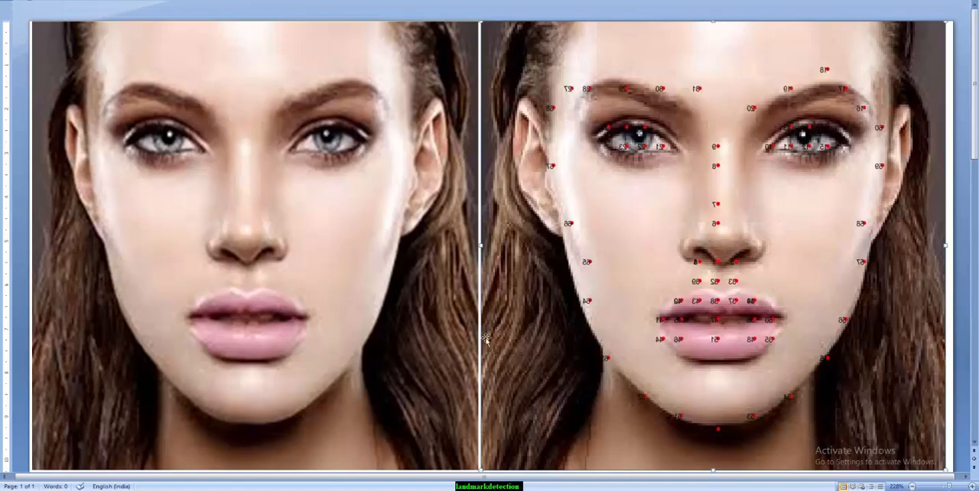
mouse_move(410, 116)
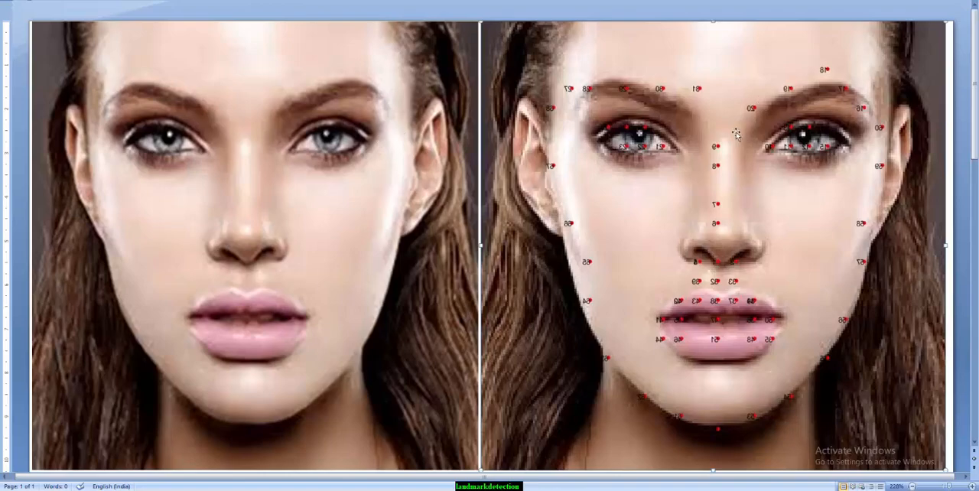
mouse_move(574, 150)
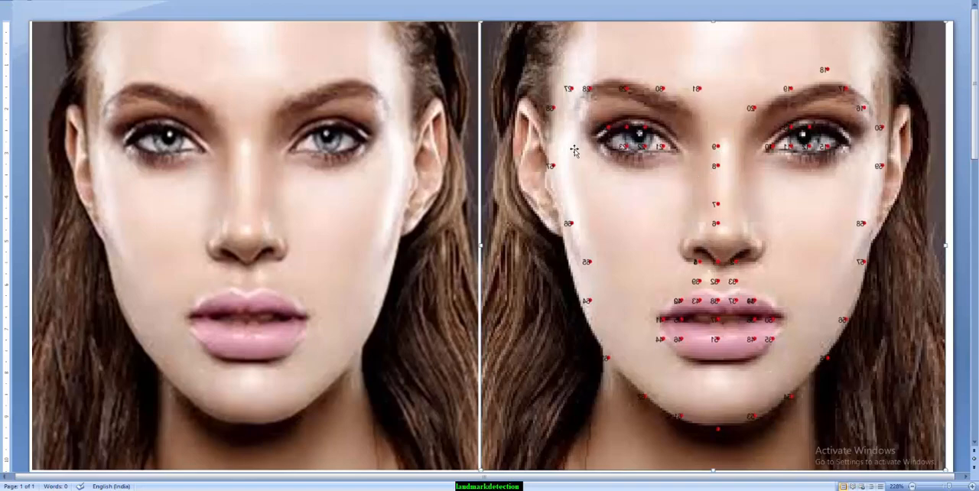
mouse_move(819, 58)
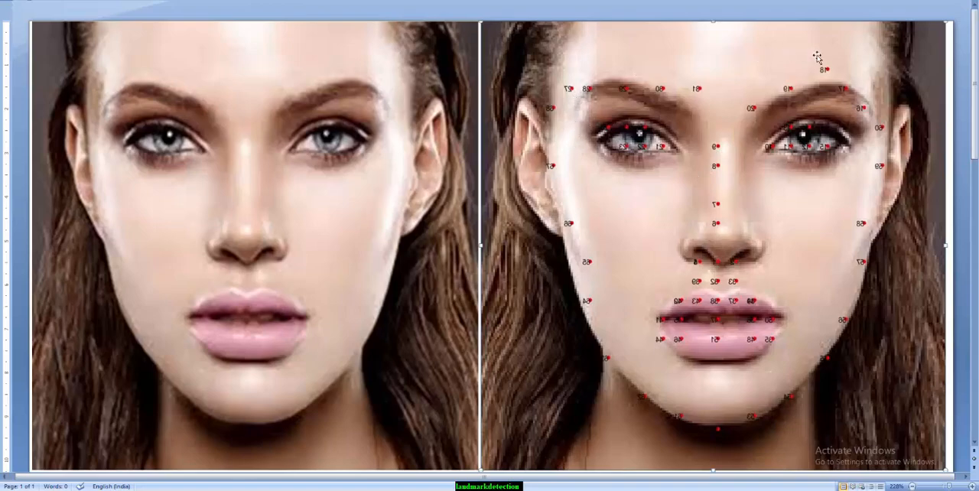
mouse_move(717, 216)
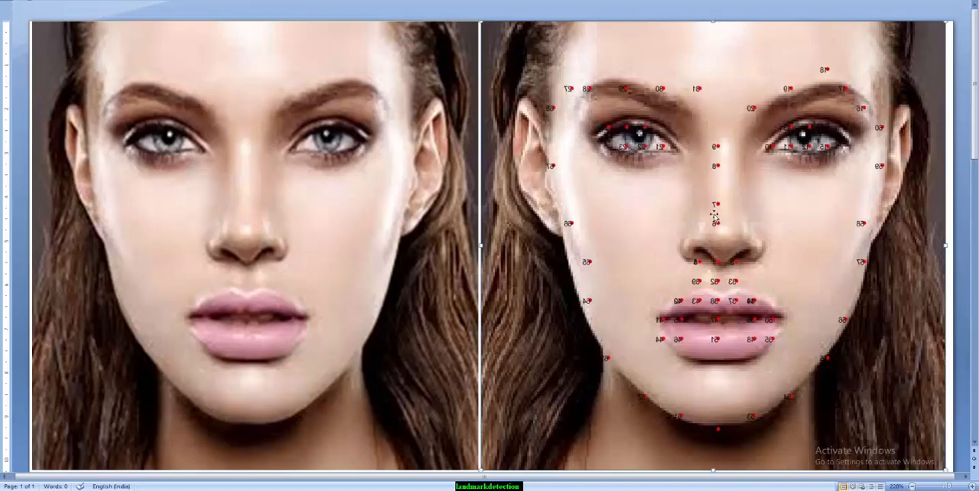
mouse_move(707, 206)
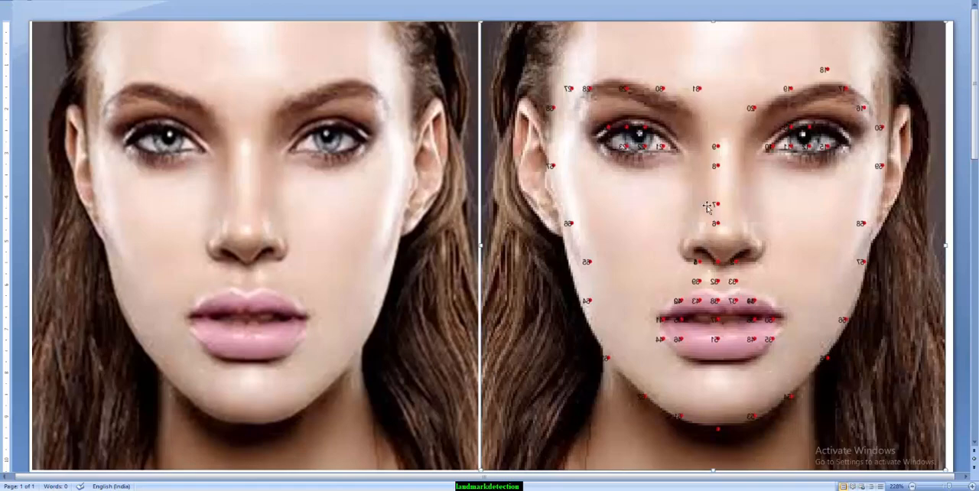
mouse_move(707, 207)
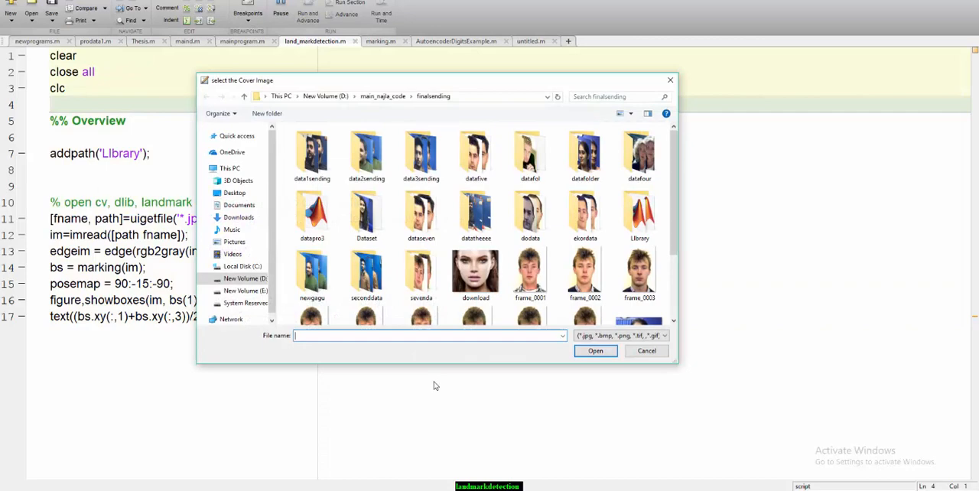
mouse_move(605, 328)
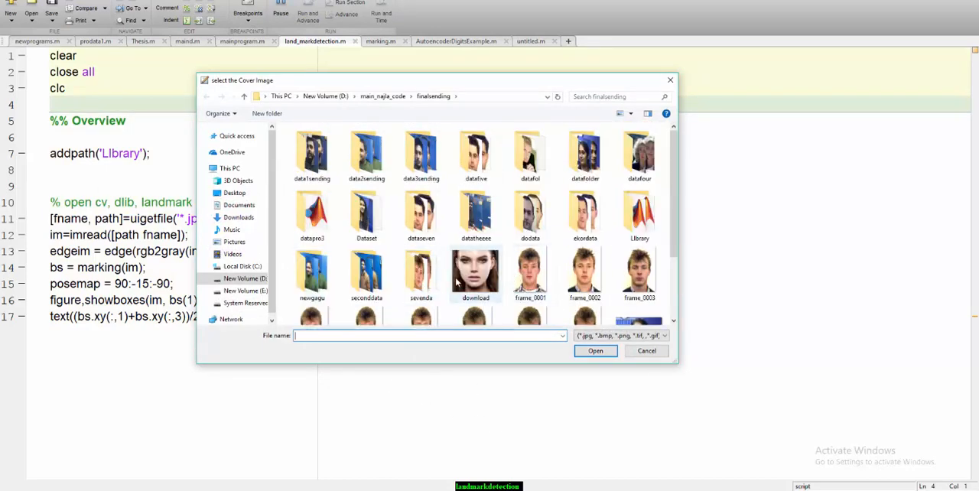
Select the download face photo in the cover-image dialog and confirm it as input.
left_click(474, 272)
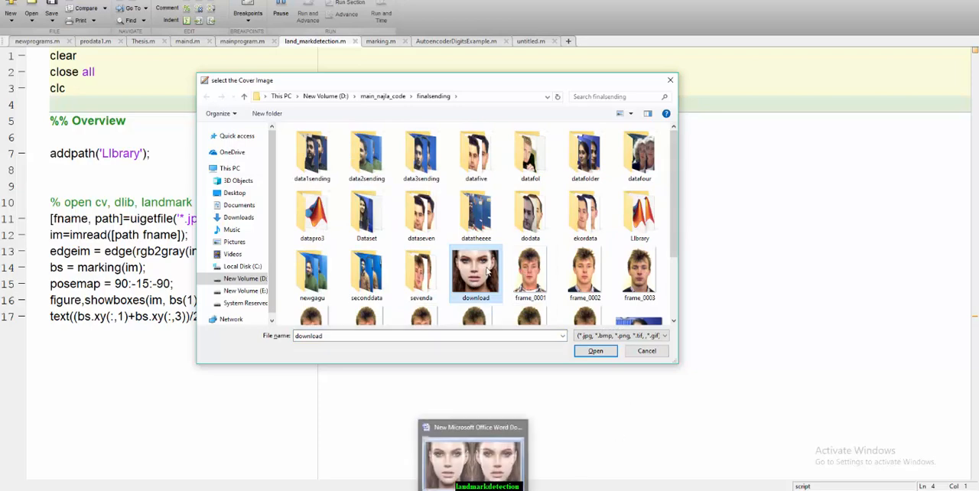
left_click(595, 350)
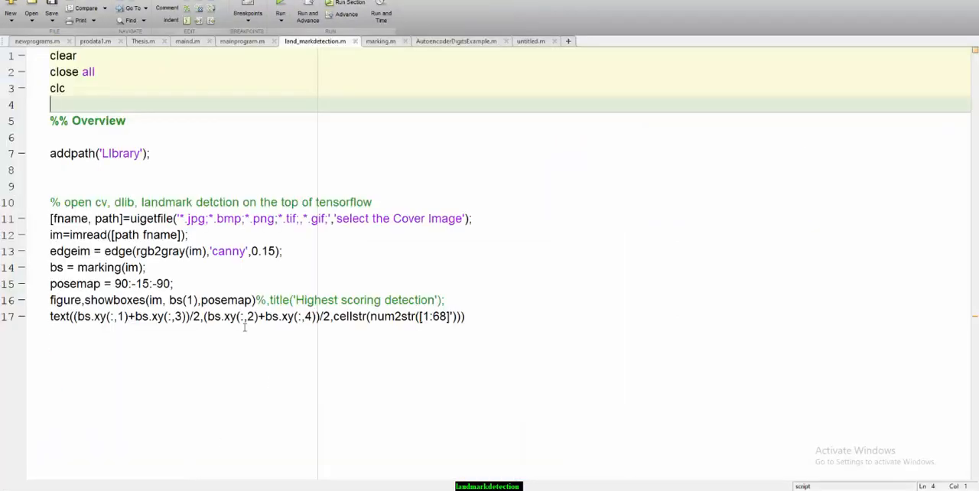
Show the Home layout with Command Window and Workspace, then inspect the bs variable.
triple_click(230, 316)
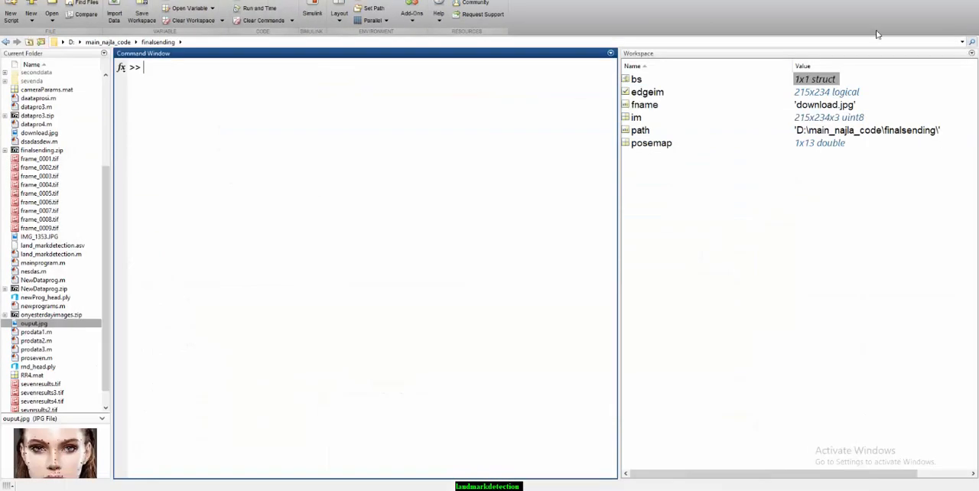
double_click(636, 79)
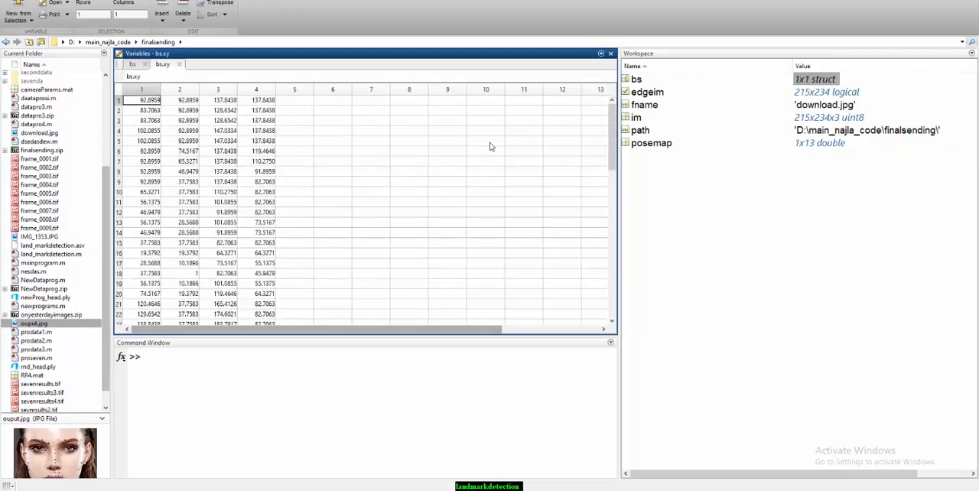
View the bs.xy landmark coordinate array in the Variables editor.
left_click(141, 89)
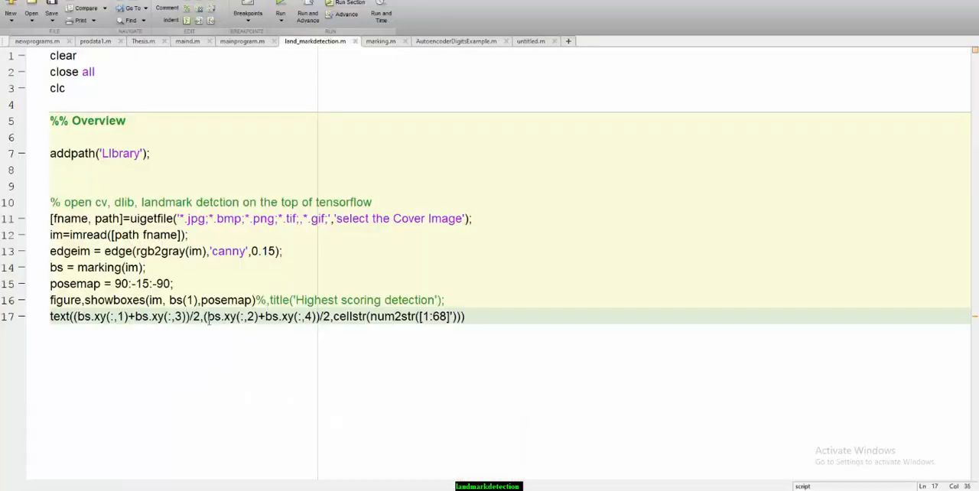
Rerun landmarkdetection.m from the Editor so it prompts for a cover image.
left_click_drag(206, 315, 331, 315)
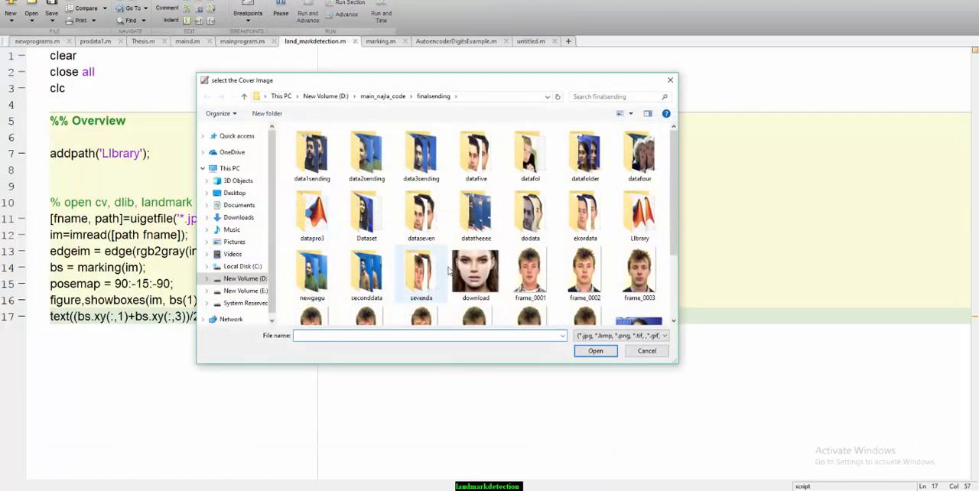
Browse frame_0004 and frame_0009, then select frame_0001 and confirm it as input.
left_click(312, 232)
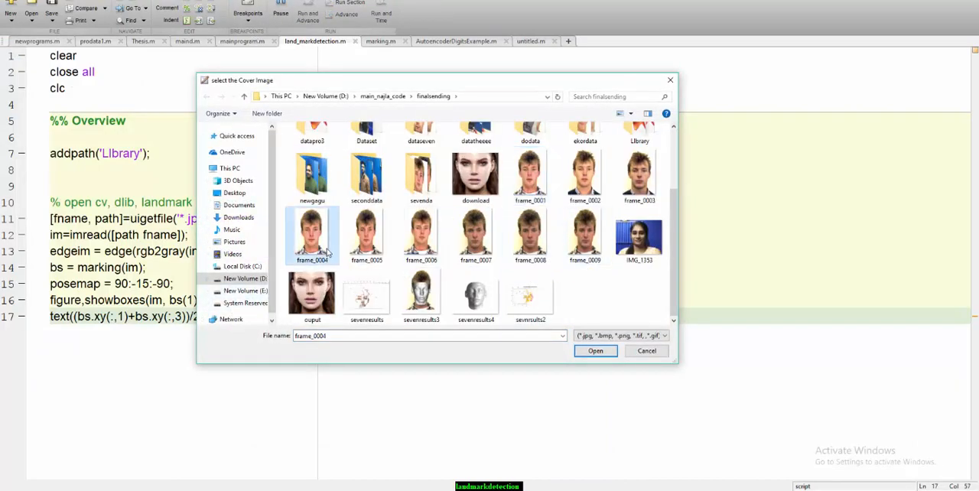
left_click(584, 235)
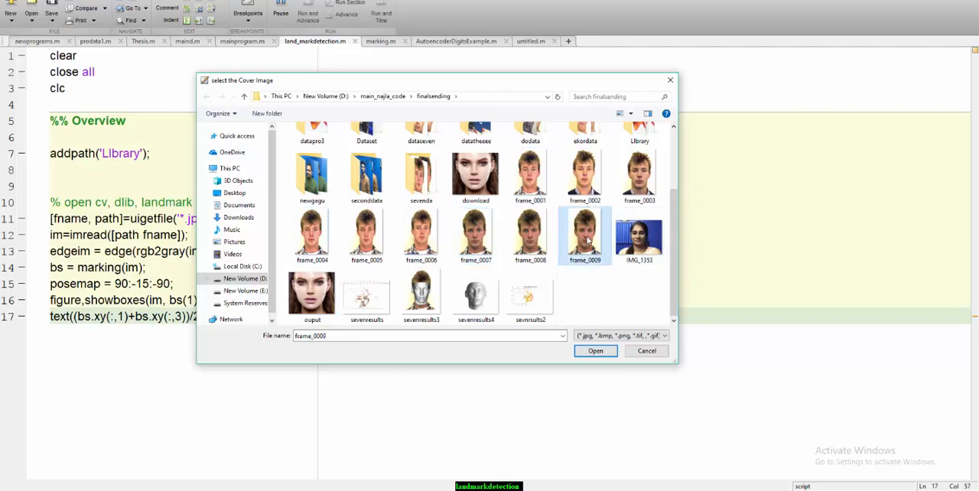
left_click(530, 176)
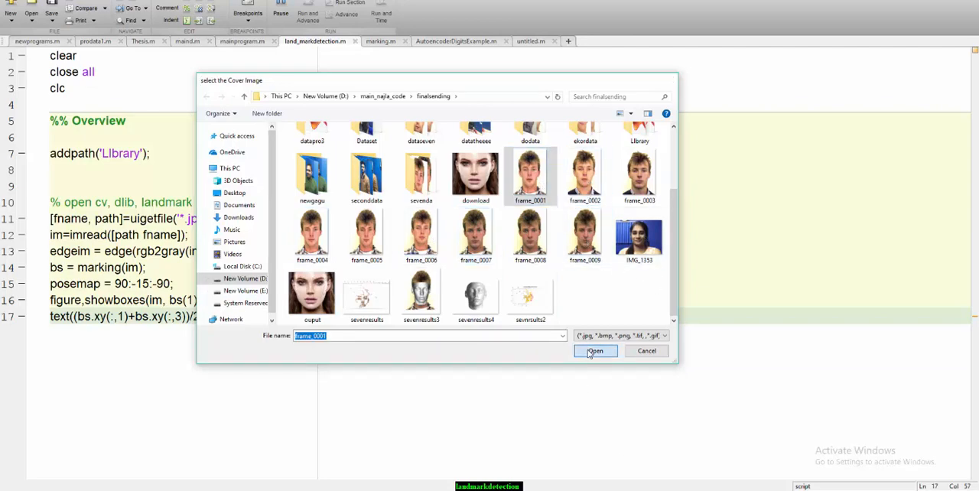
left_click(596, 351)
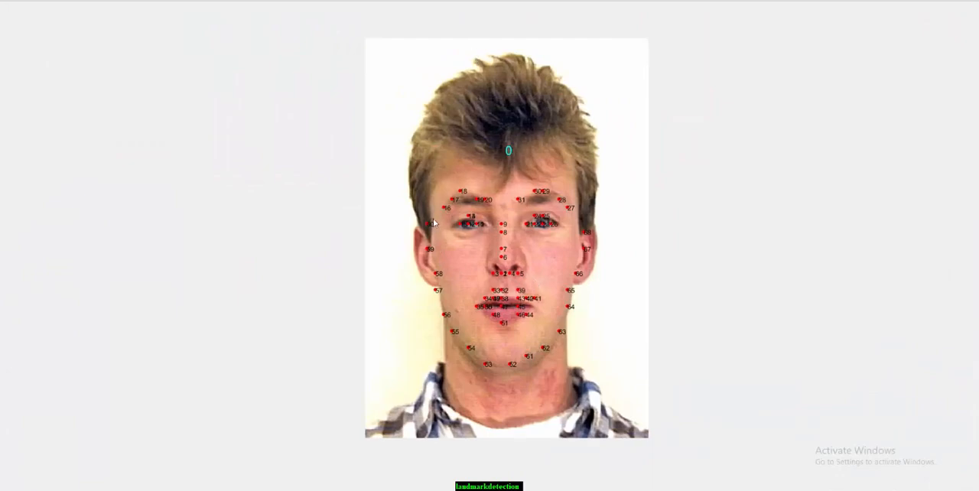
mouse_move(471, 313)
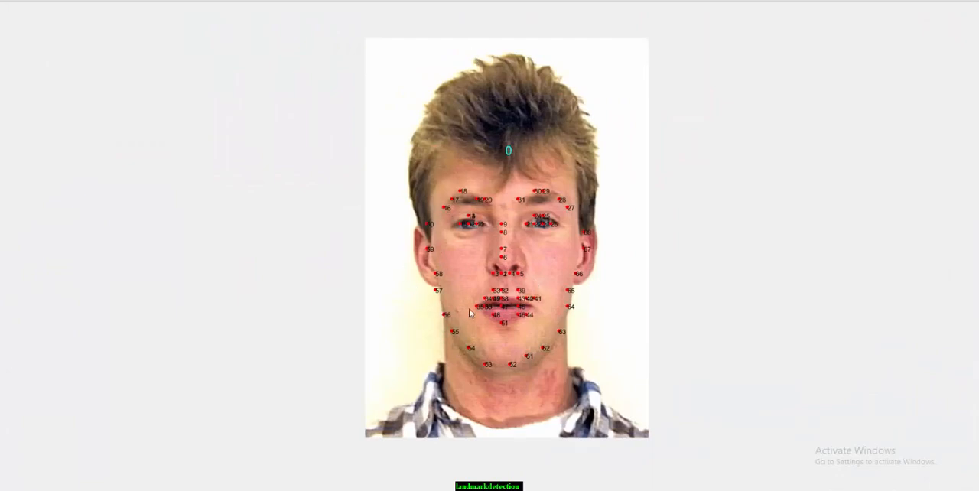
mouse_move(533, 313)
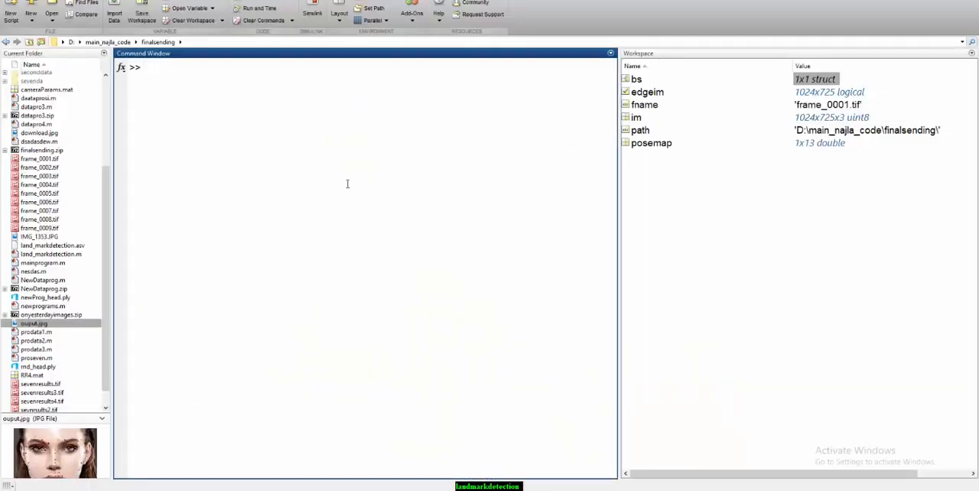
mouse_move(350, 187)
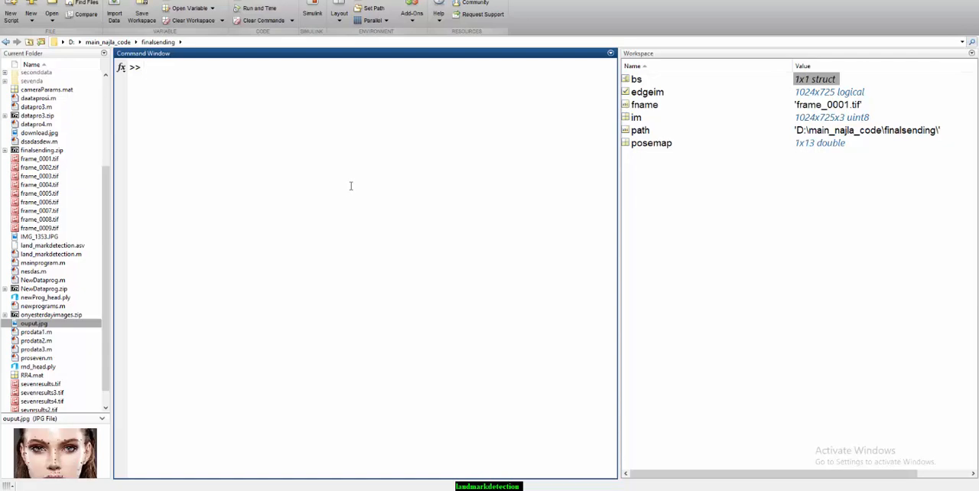